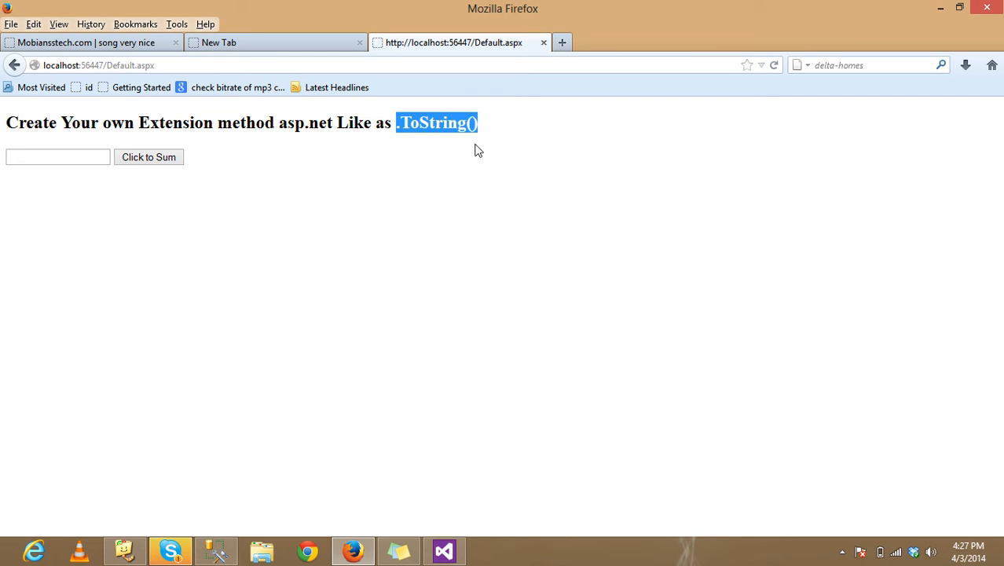
pyautogui.moveTo(484, 151)
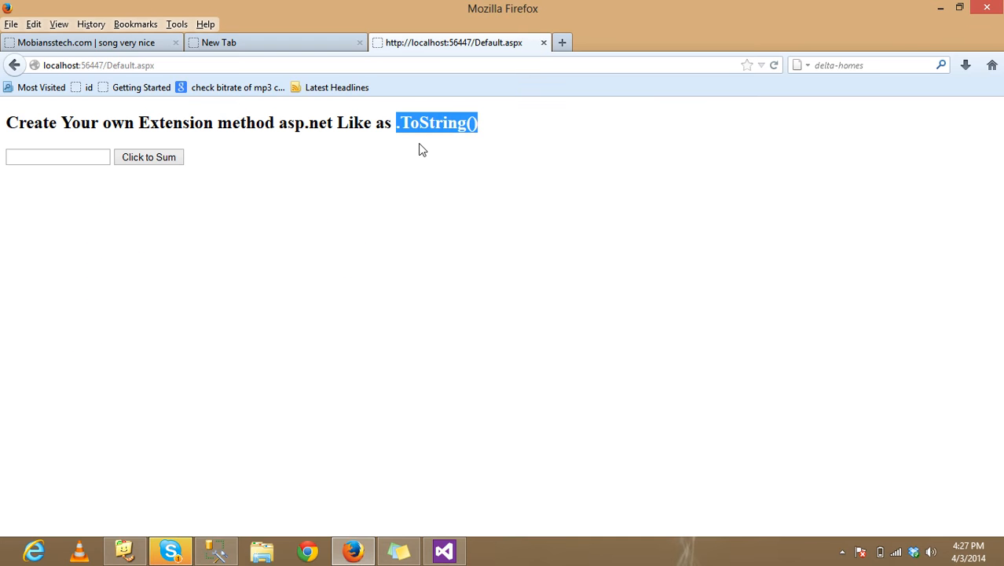
pyautogui.moveTo(314, 355)
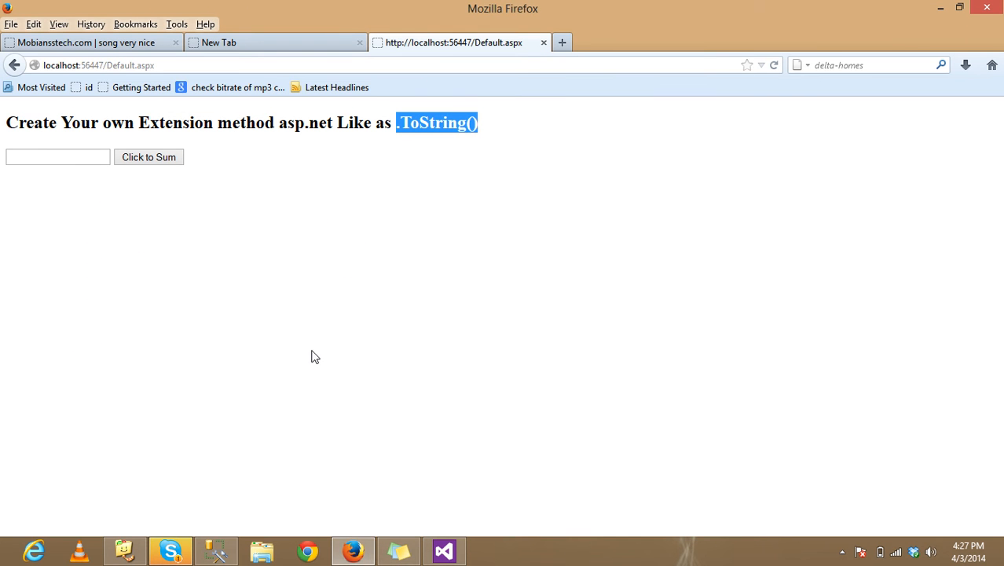
pyautogui.moveTo(353, 264)
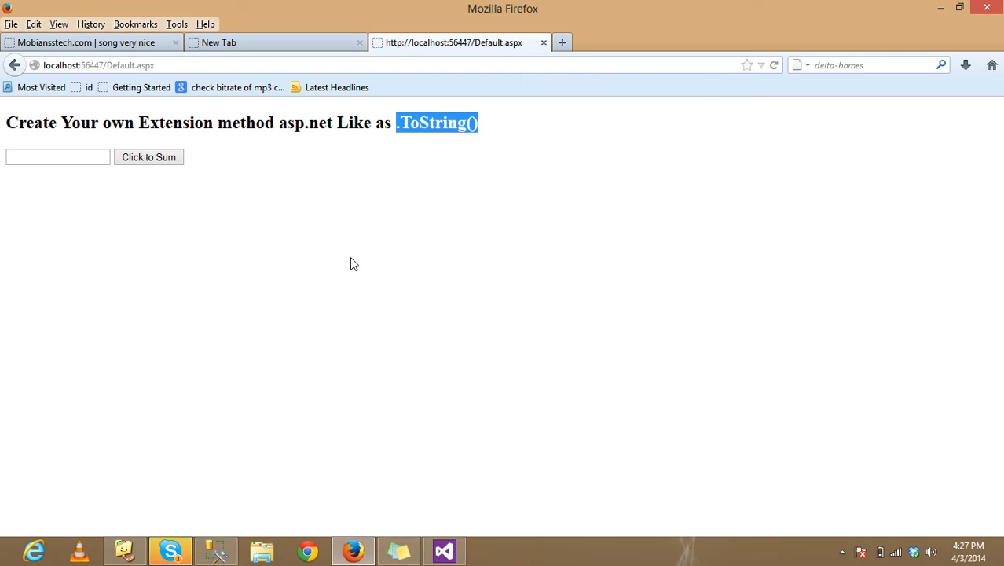
pyautogui.moveTo(437, 190)
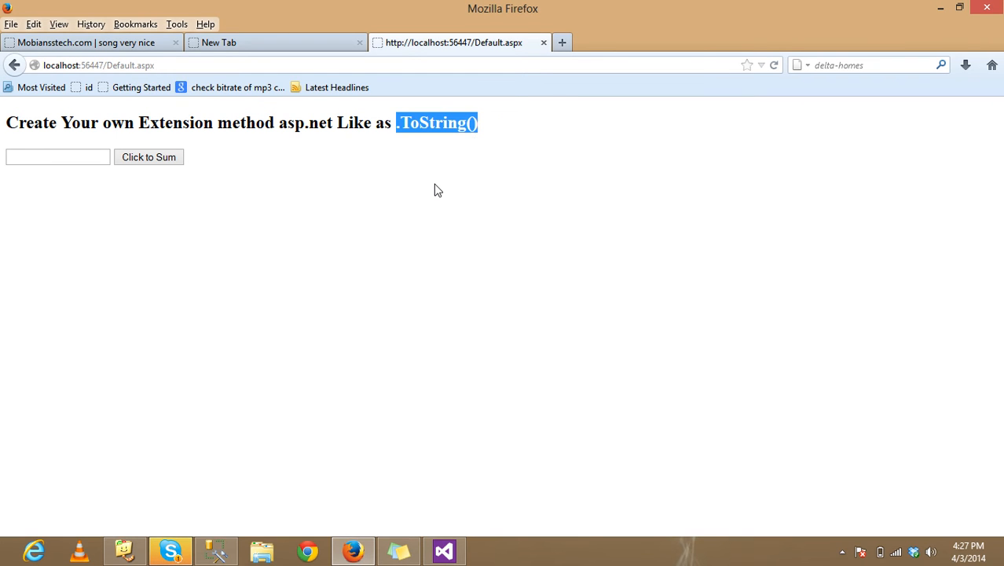
pyautogui.moveTo(465, 211)
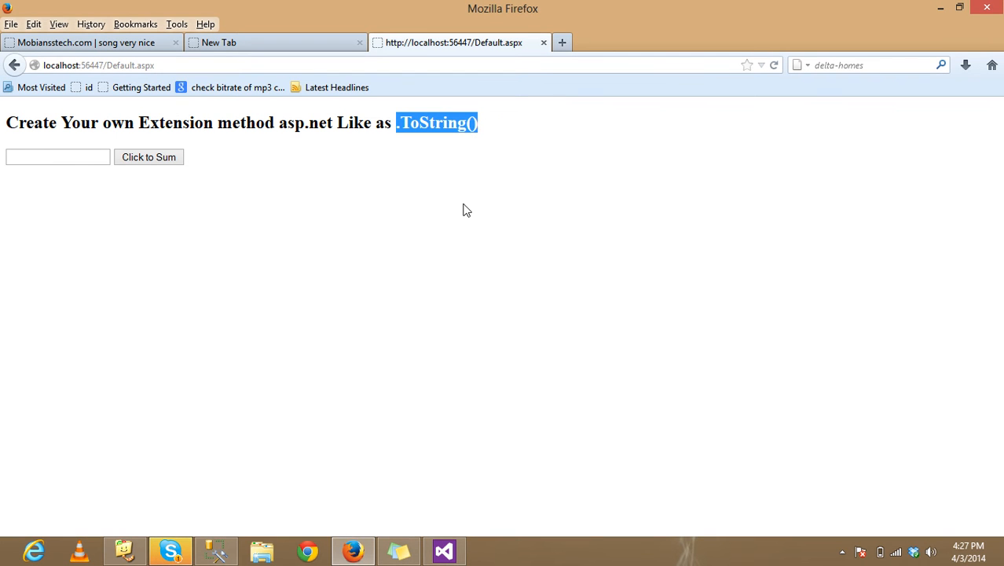
pyautogui.moveTo(375, 201)
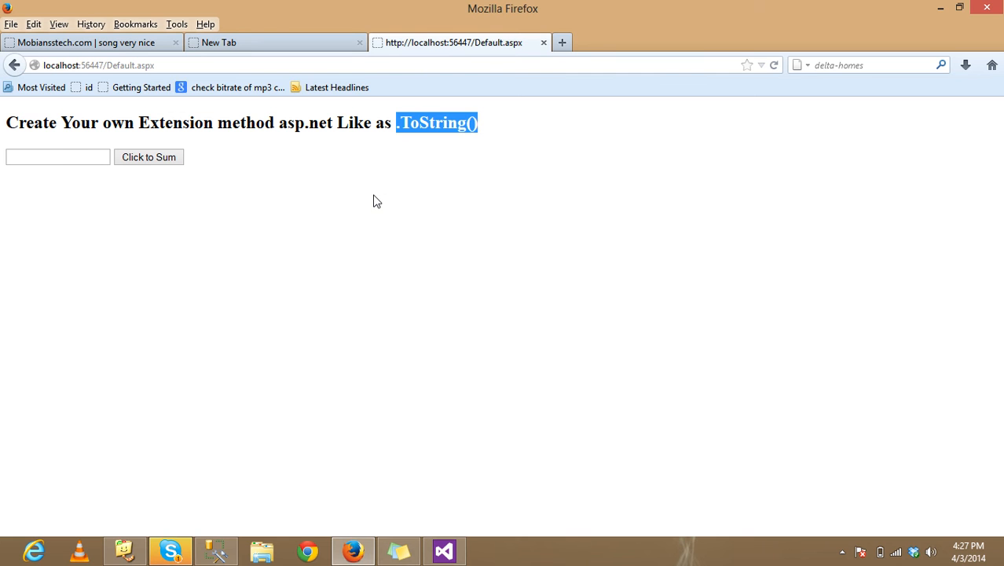
# Inspect the btnSubmit_Click handler in Default.aspx.cs, then view Default.aspx
pyautogui.click(440, 549)
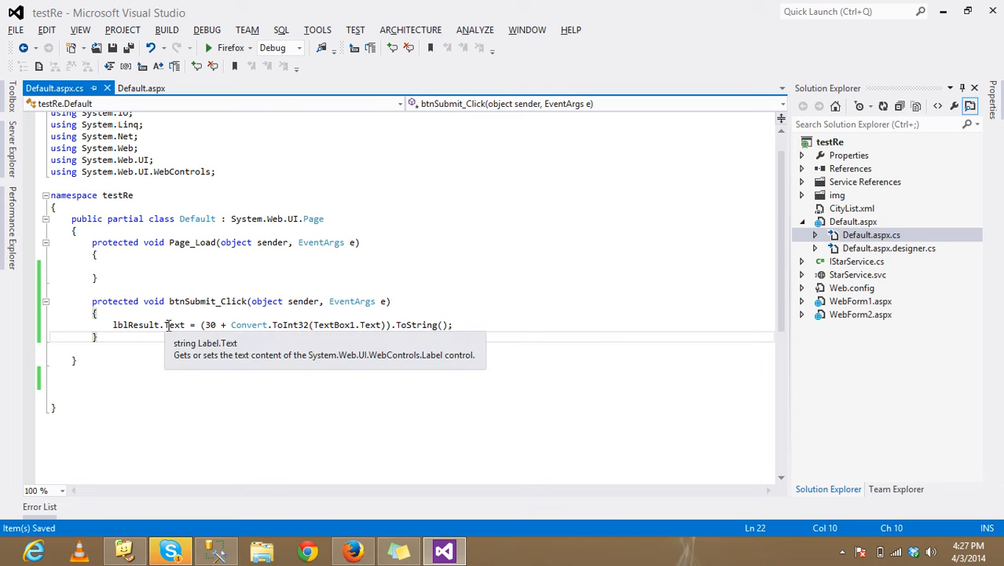
pyautogui.click(187, 324)
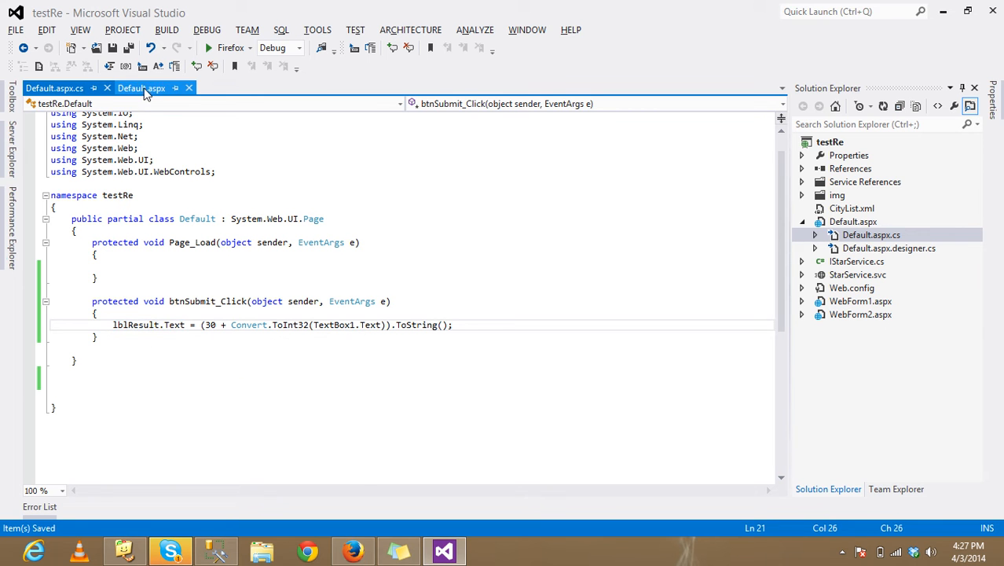
pyautogui.click(139, 88)
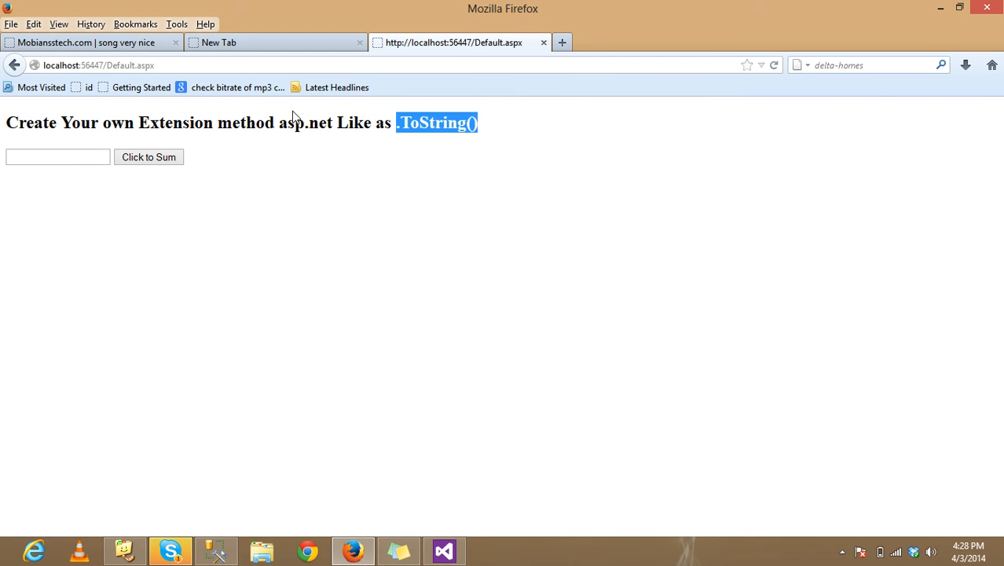
# Enter 32 in the textbox and sum it, highlighting the displayed result 62
pyautogui.click(56, 157)
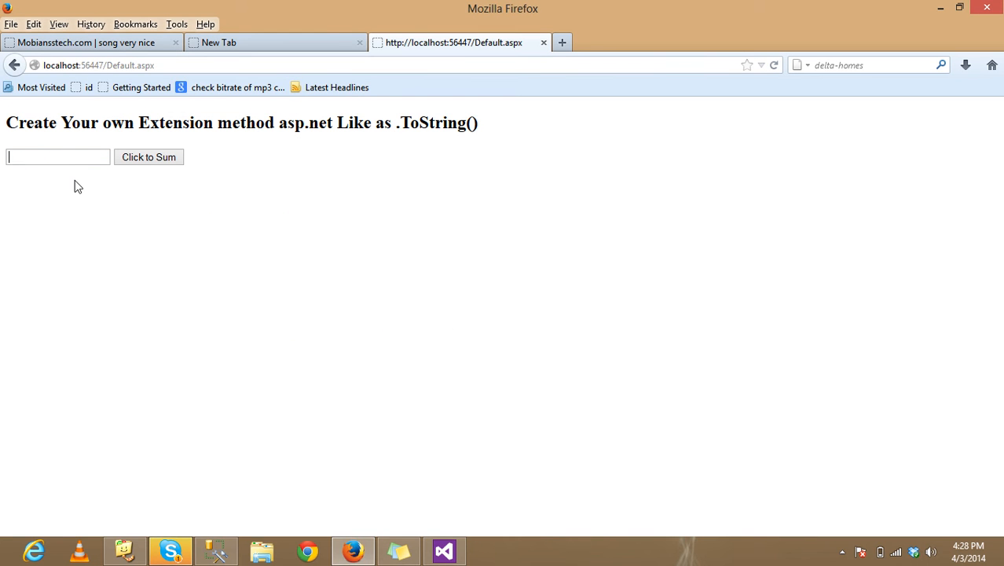
pyautogui.write('32')
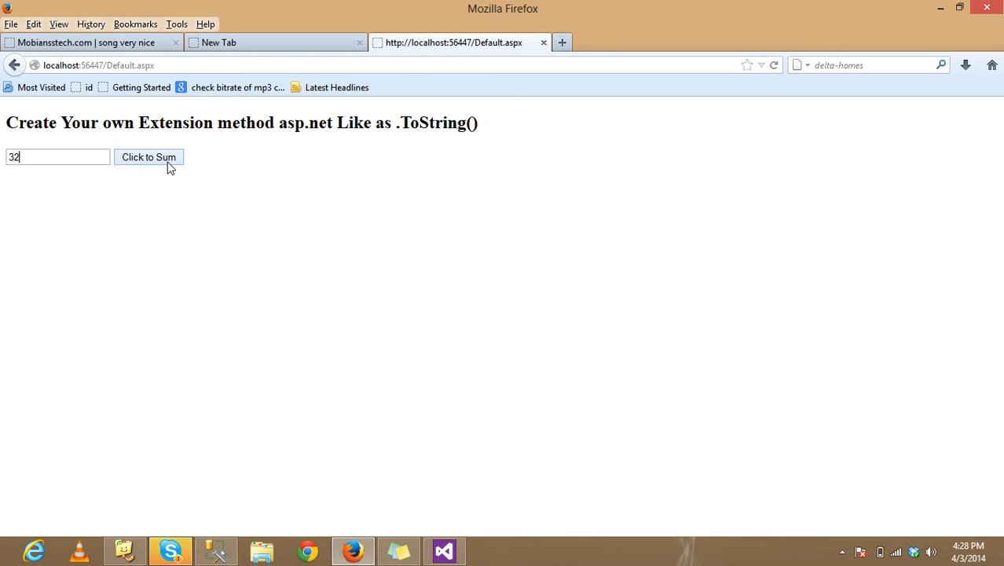
pyautogui.click(148, 157)
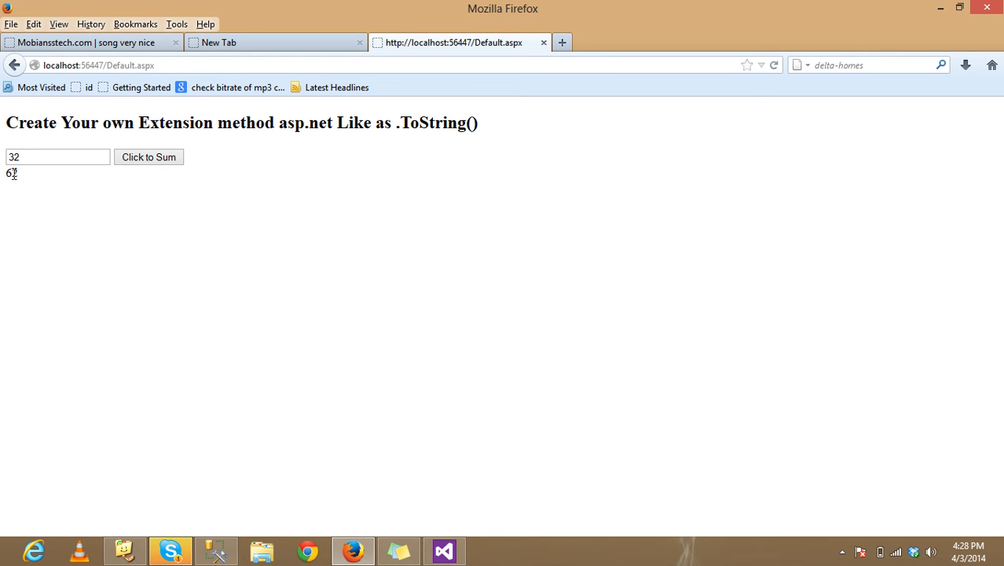
pyautogui.click(440, 550)
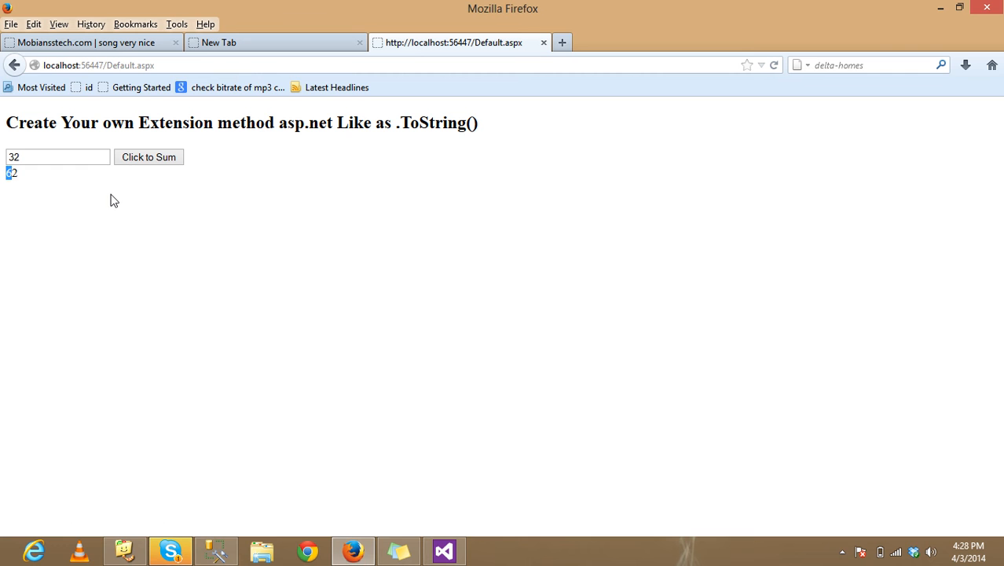
pyautogui.moveTo(421, 281)
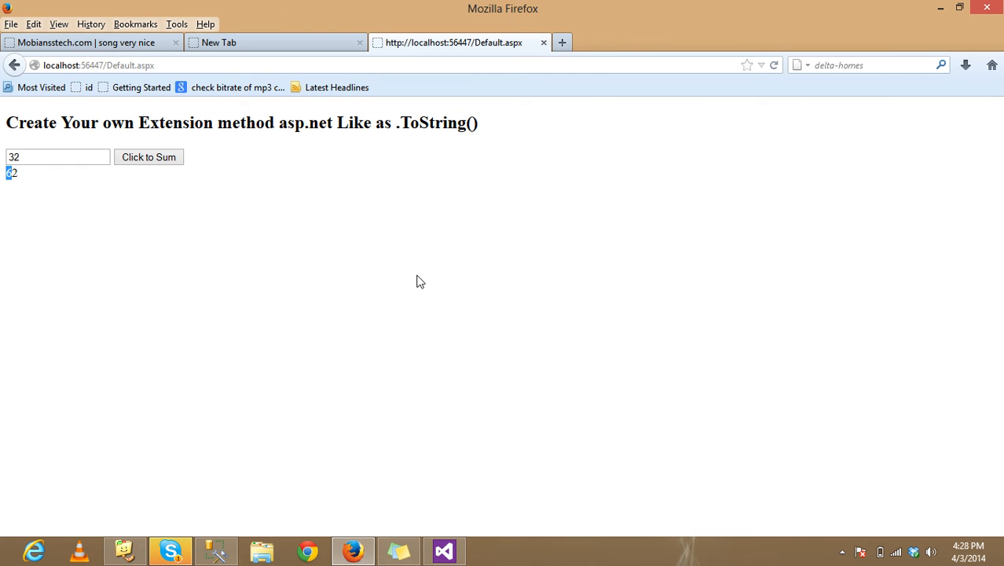
# Delete the Convert.ToInt32 call so the handler reads TextBox1.Text directly
pyautogui.click(443, 549)
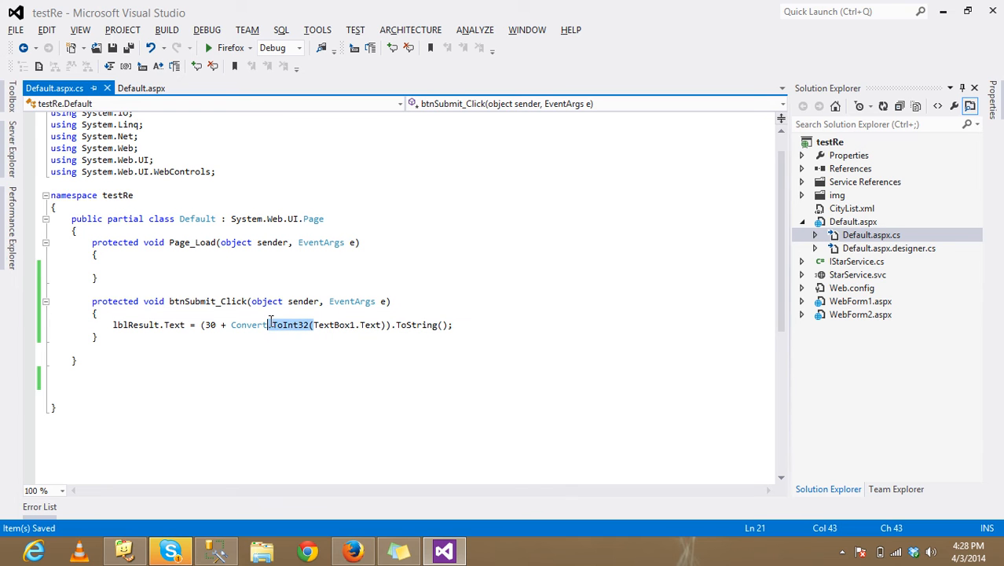
pyautogui.doubleClick(248, 324)
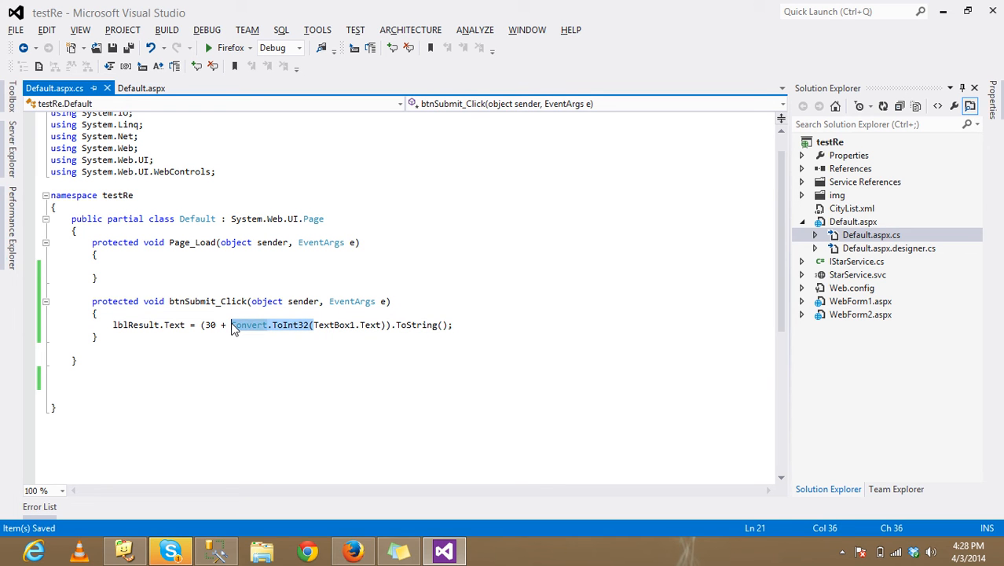
pyautogui.press('Delete')
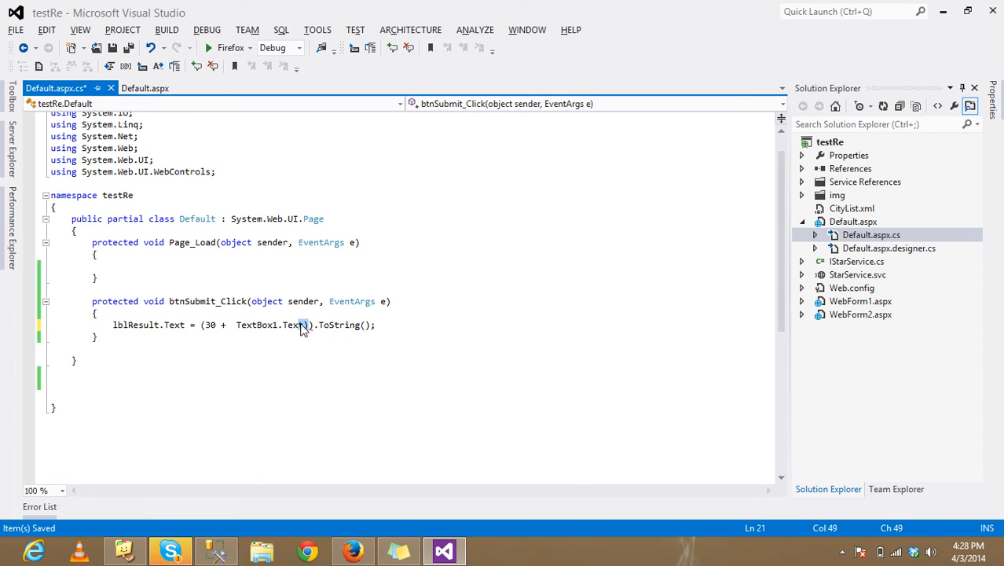
pyautogui.click(305, 323)
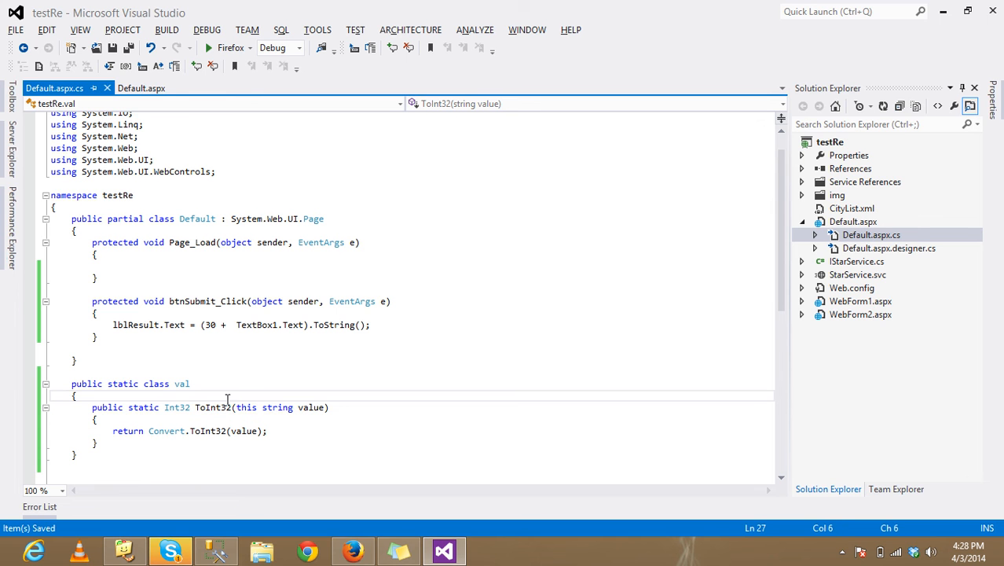
# Call the new ToInt32 extension method on TextBox1.Text with a dot
pyautogui.doubleClick(213, 407)
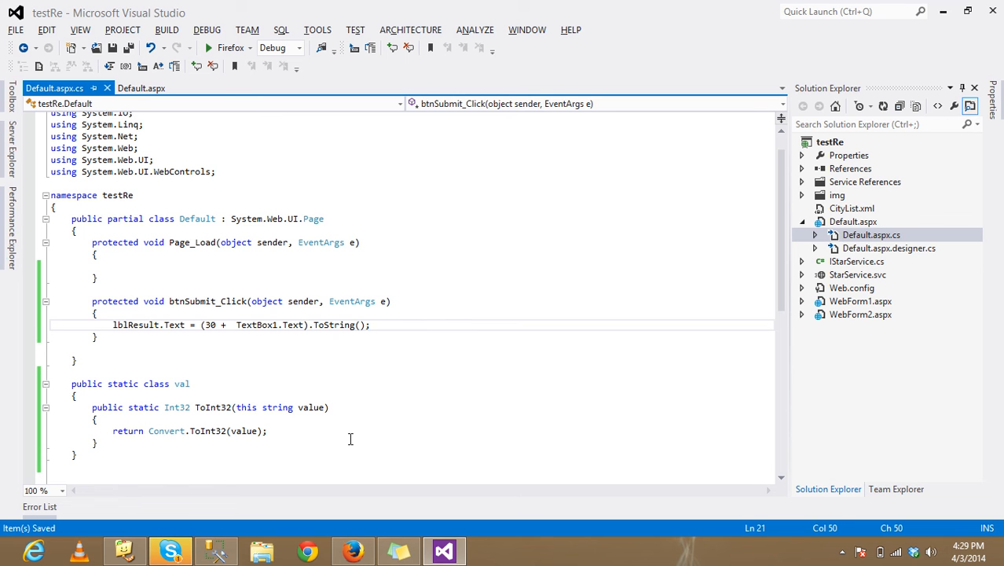
pyautogui.write('.')
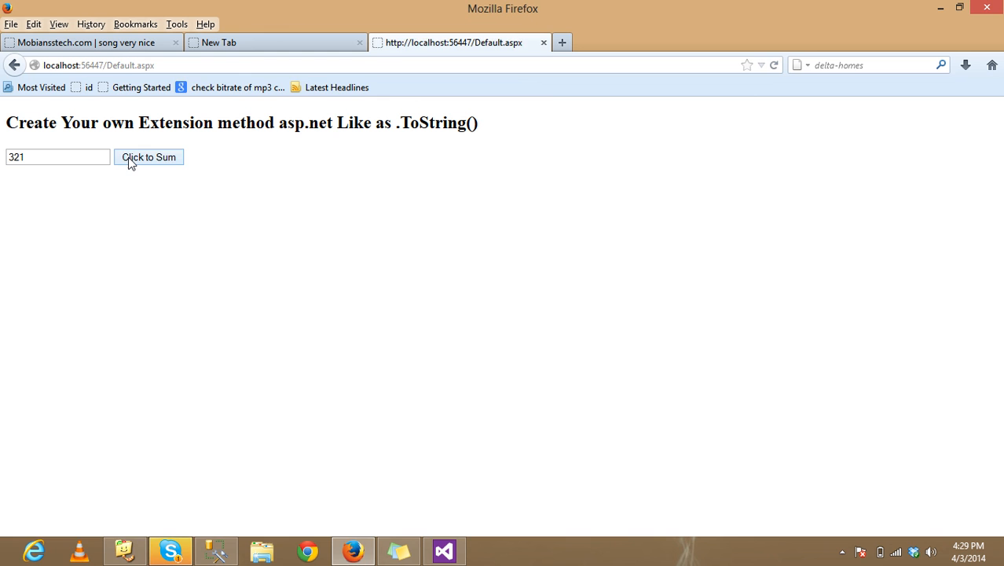
# Sum the entered value 321 to show its result below the textbox
pyautogui.click(147, 157)
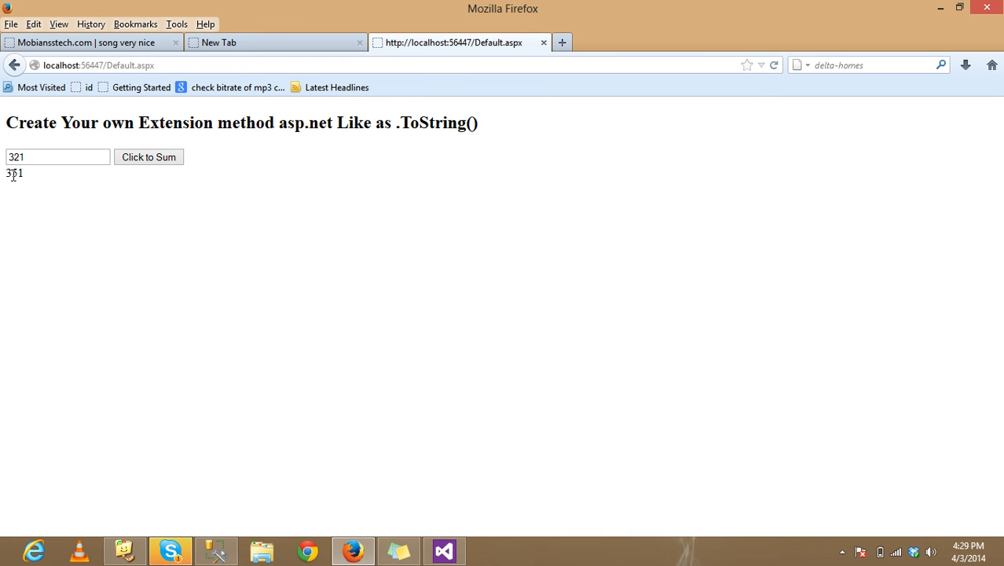